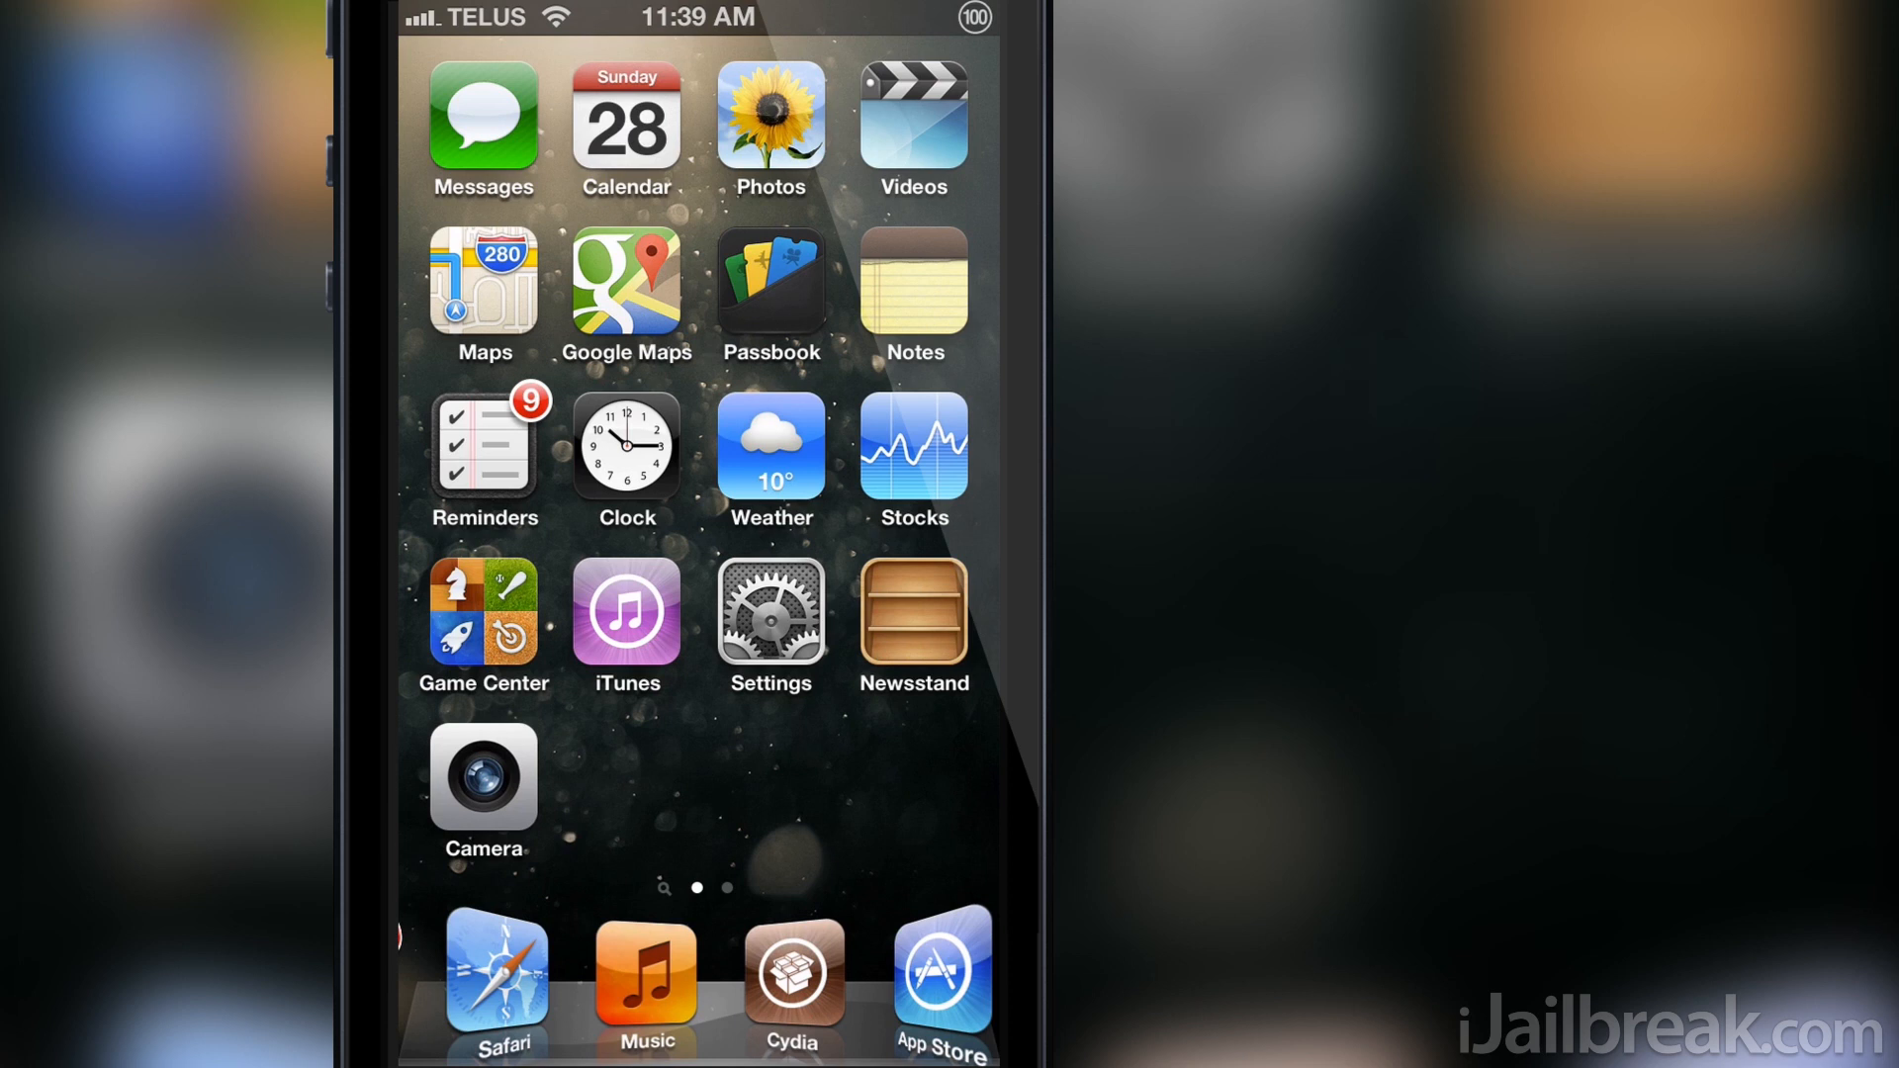
- Launch the Settings app from the Home Screen
left_click(769, 625)
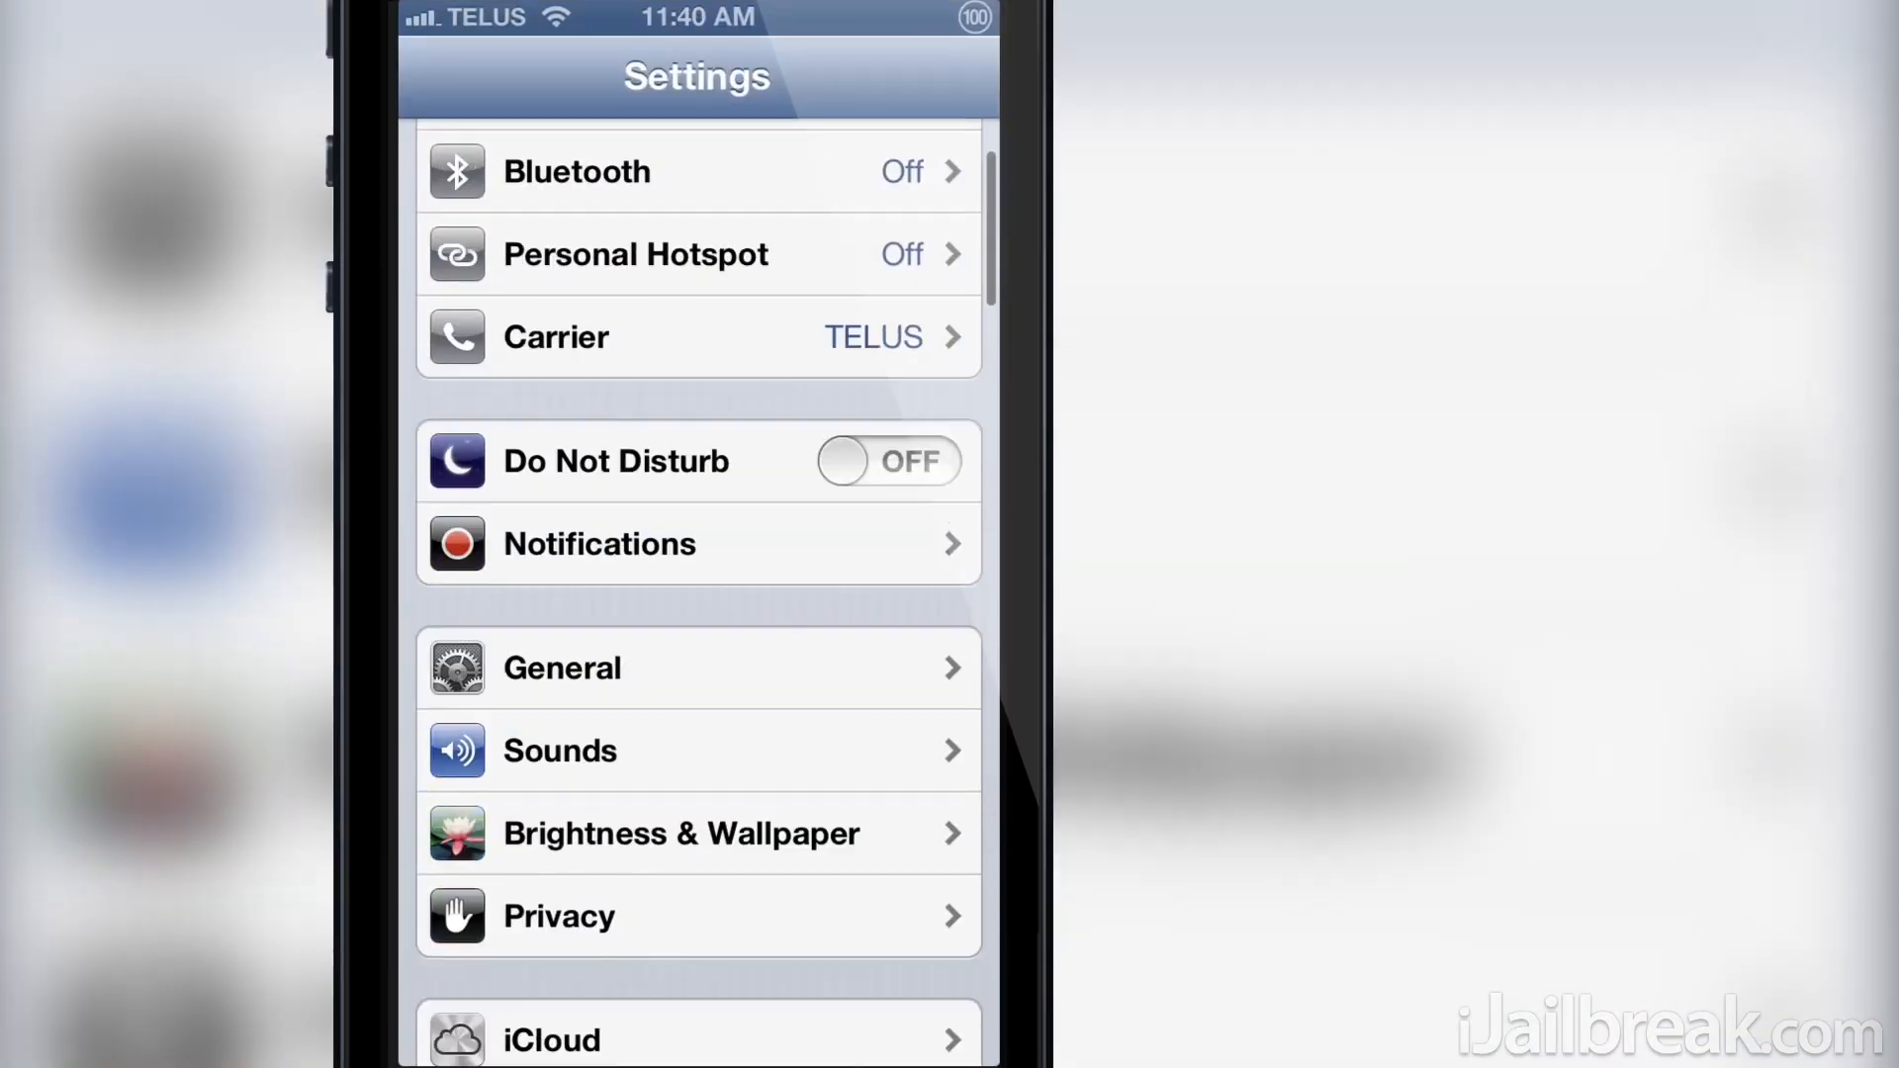
- Reach Emphasize's Default page listing the available color schemes
scroll("down", 3)
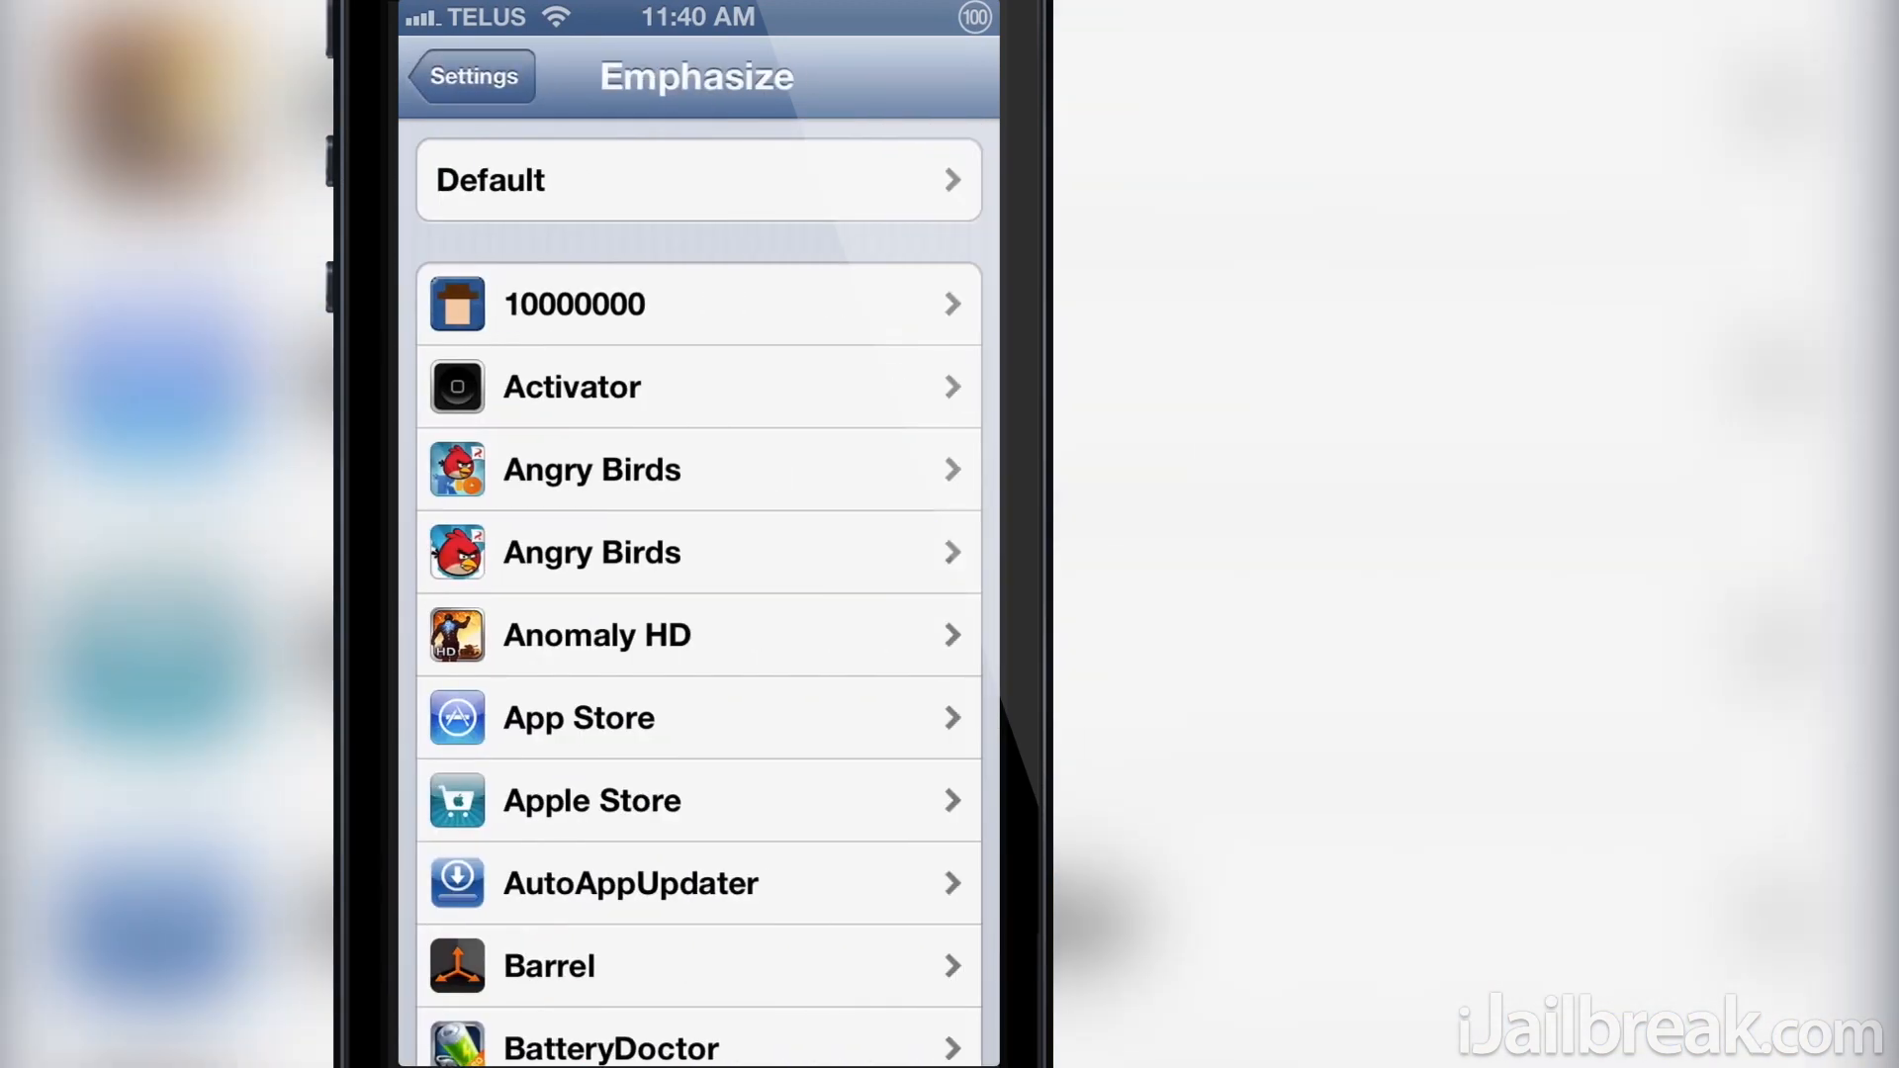
left_click(697, 180)
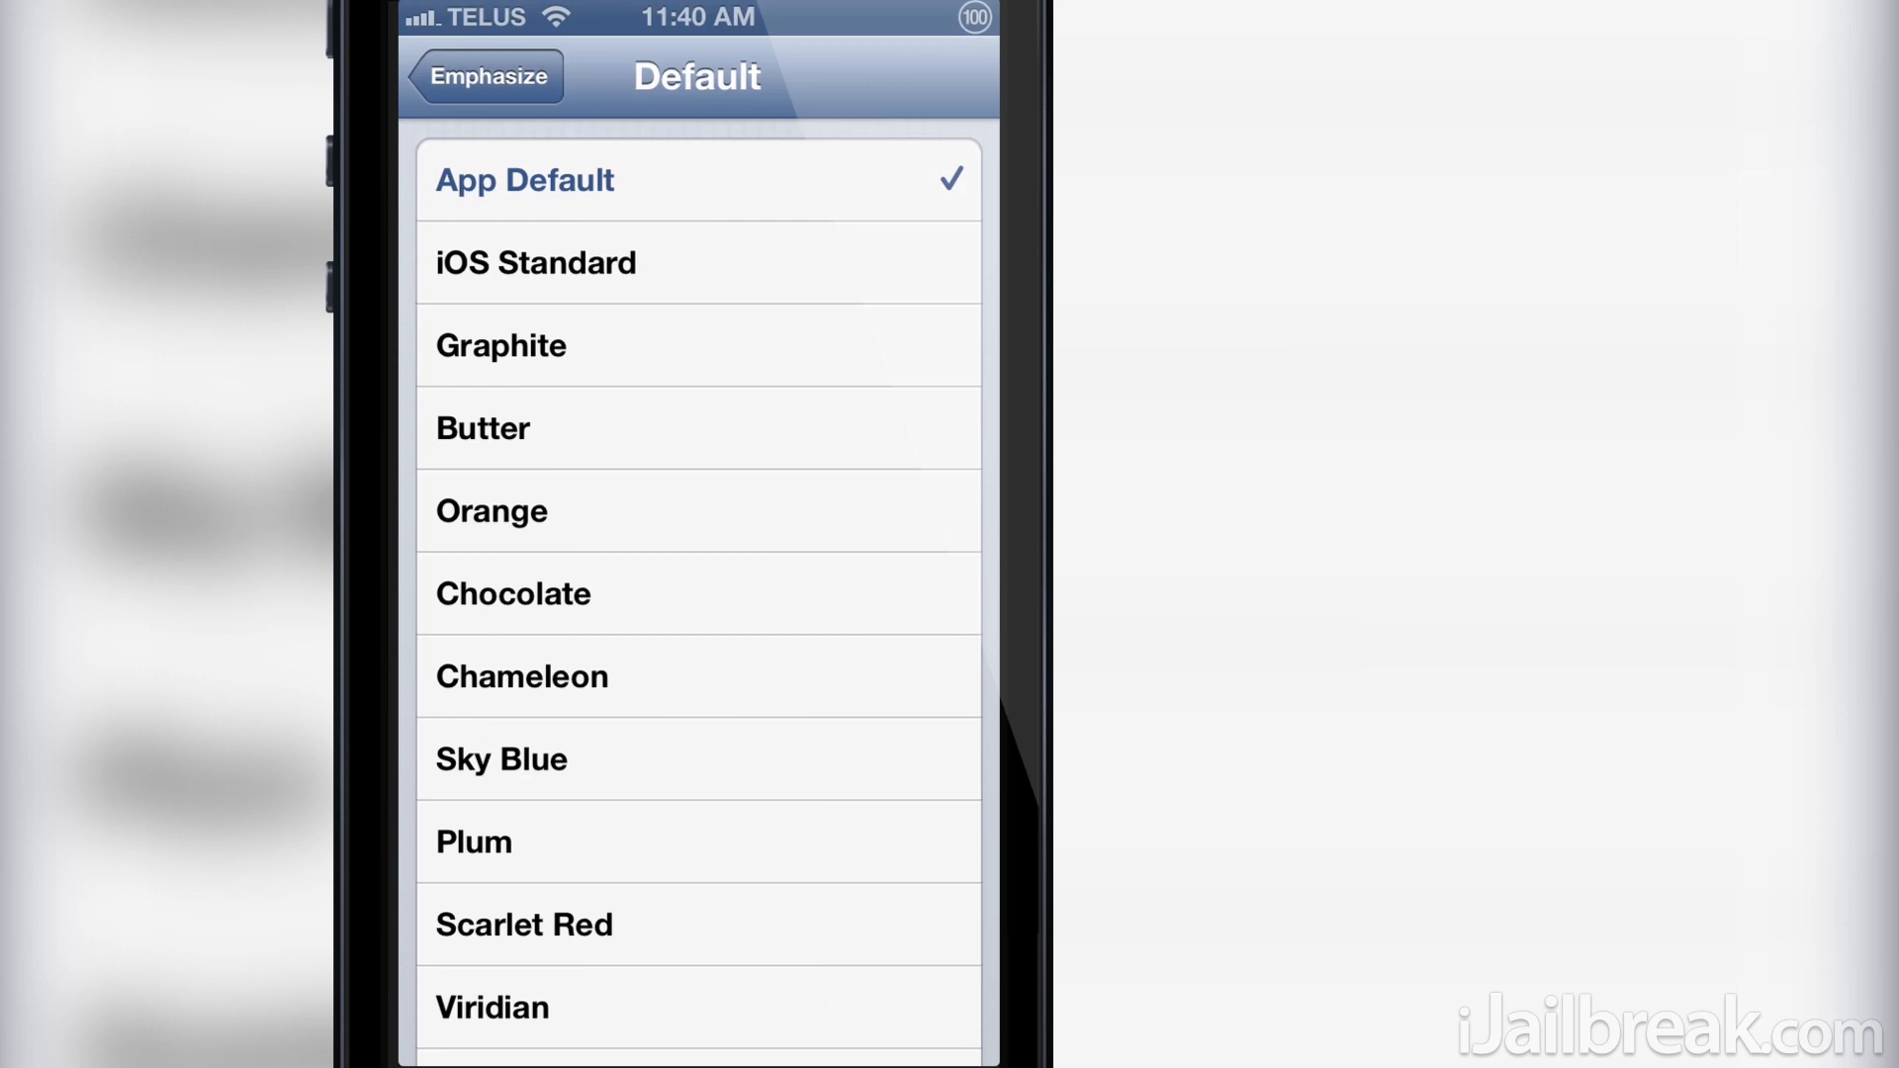
- Try Chameleon and Sky Blue, then settle on Sienna as the default color scheme
scroll("down", 3)
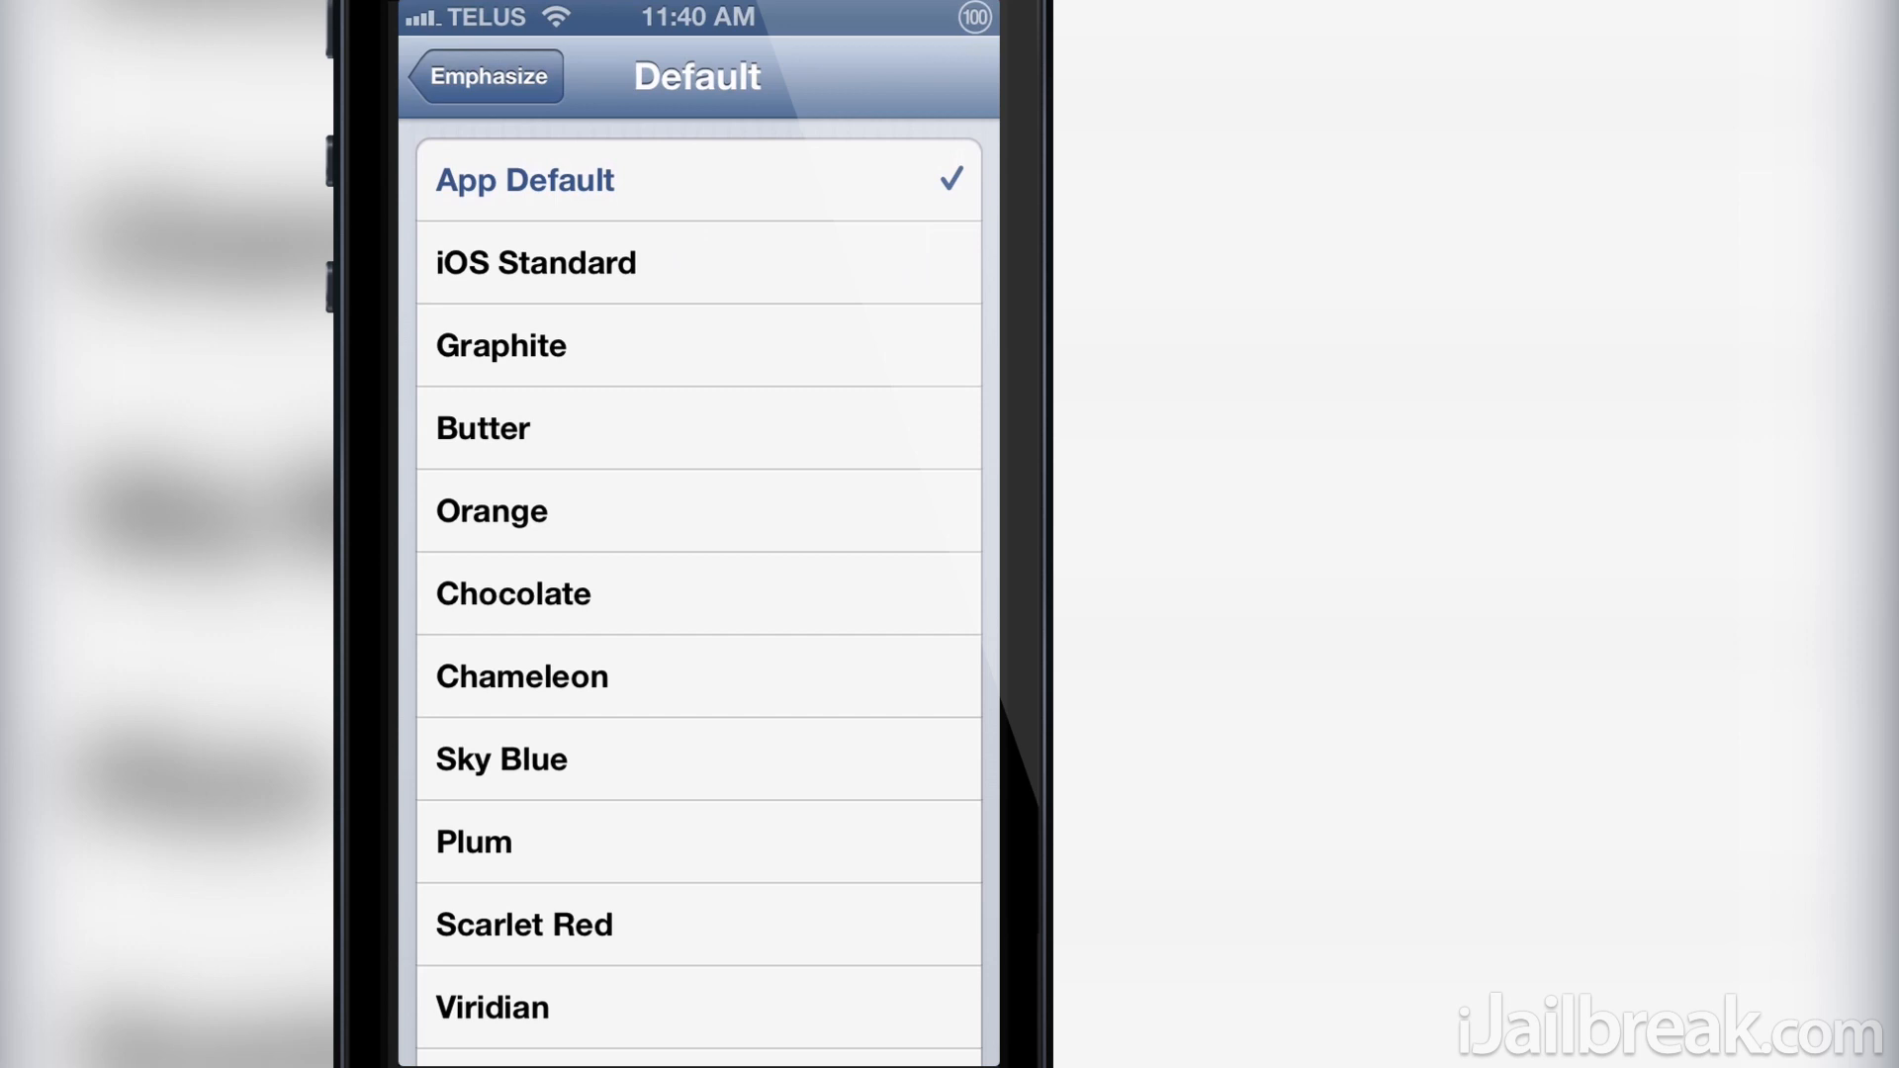
left_click(696, 261)
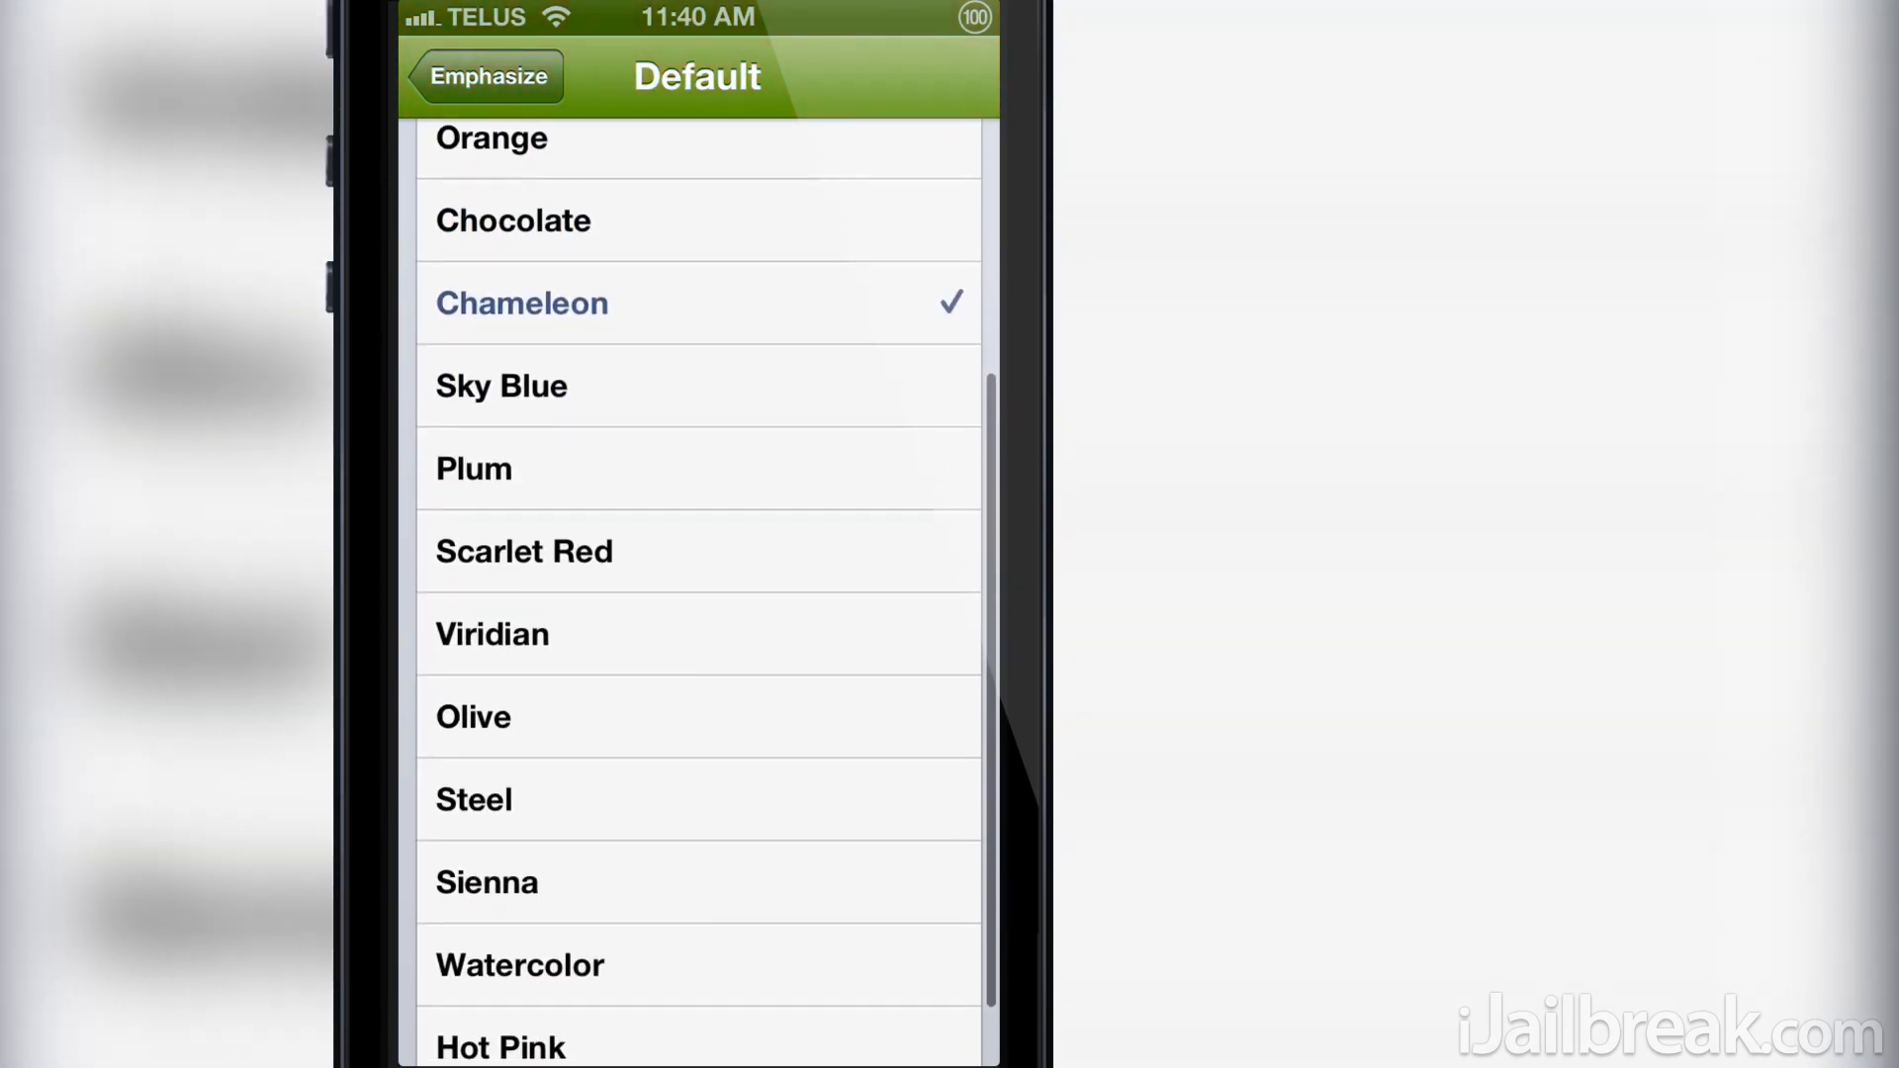
left_click(500, 386)
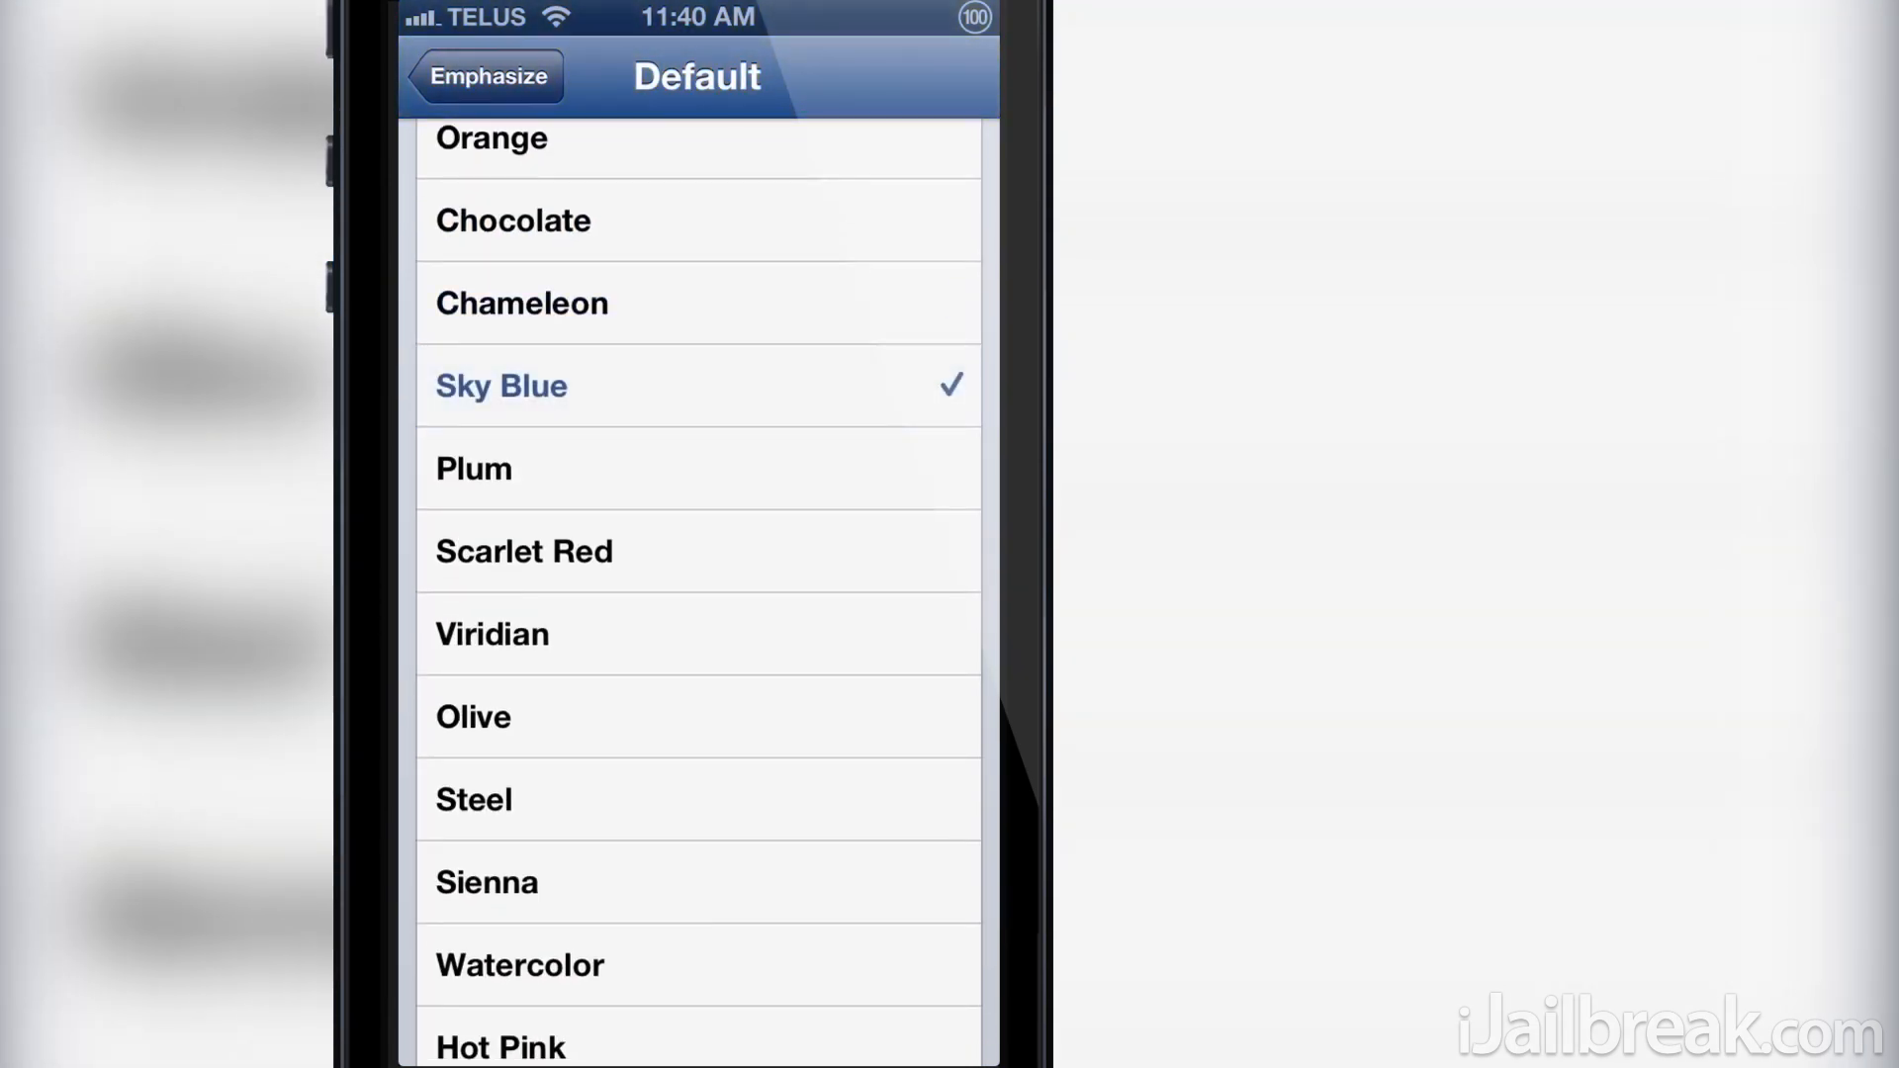
left_click(522, 552)
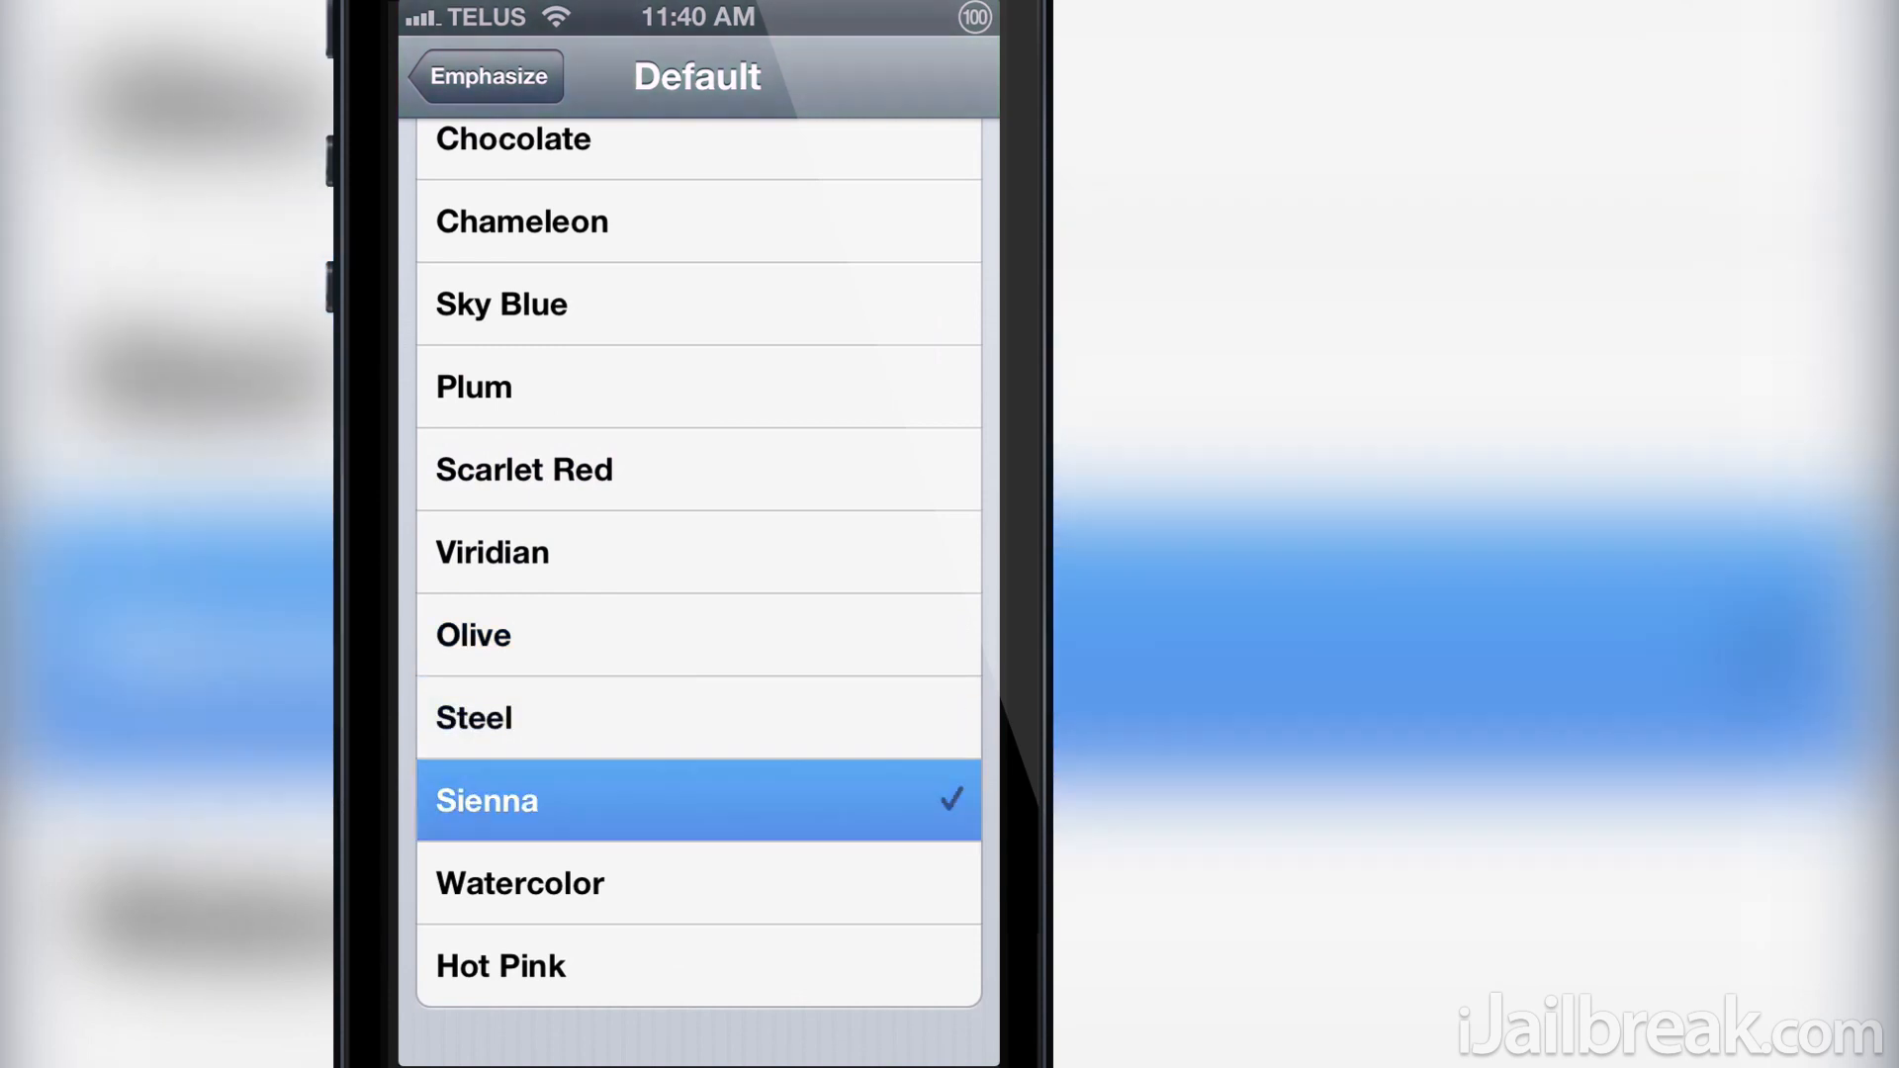
left_click(698, 882)
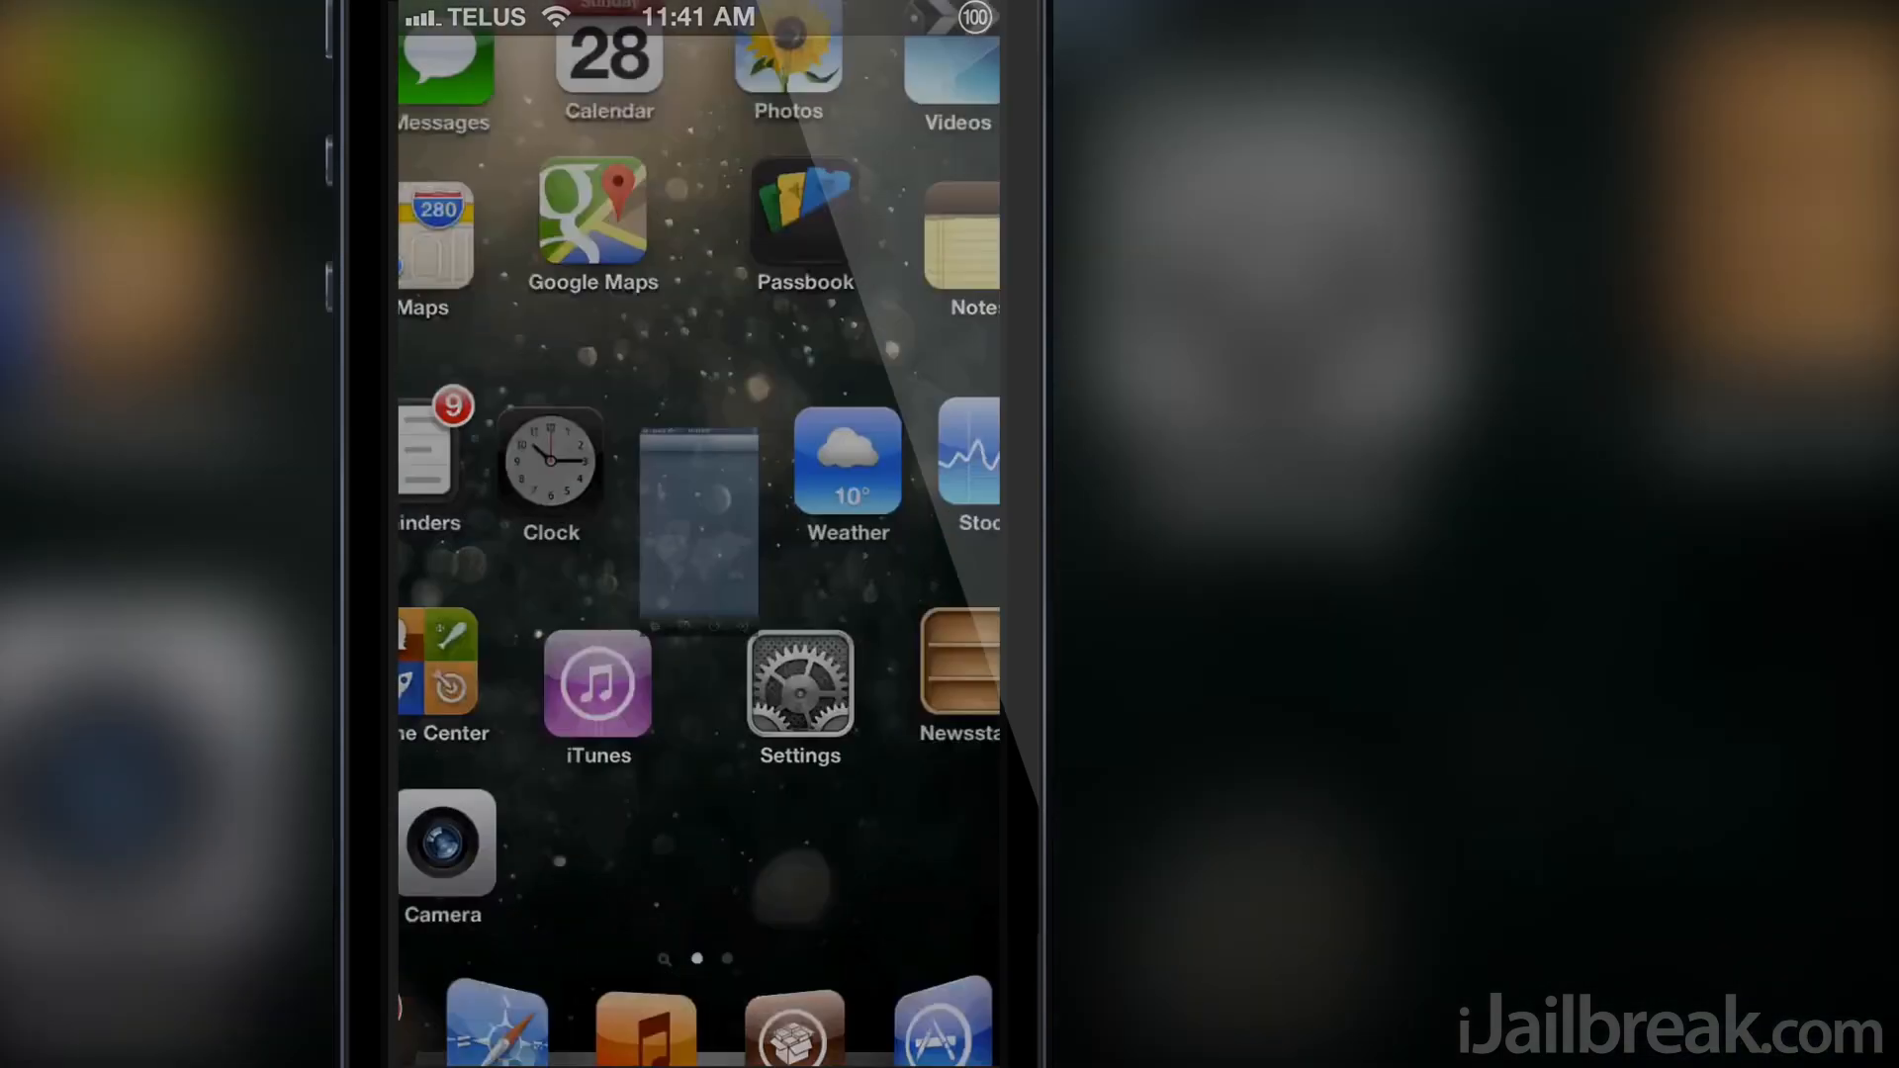
- View the Emphasize package (version 0.2.1) details in Cydia's Changes list
left_click(548, 467)
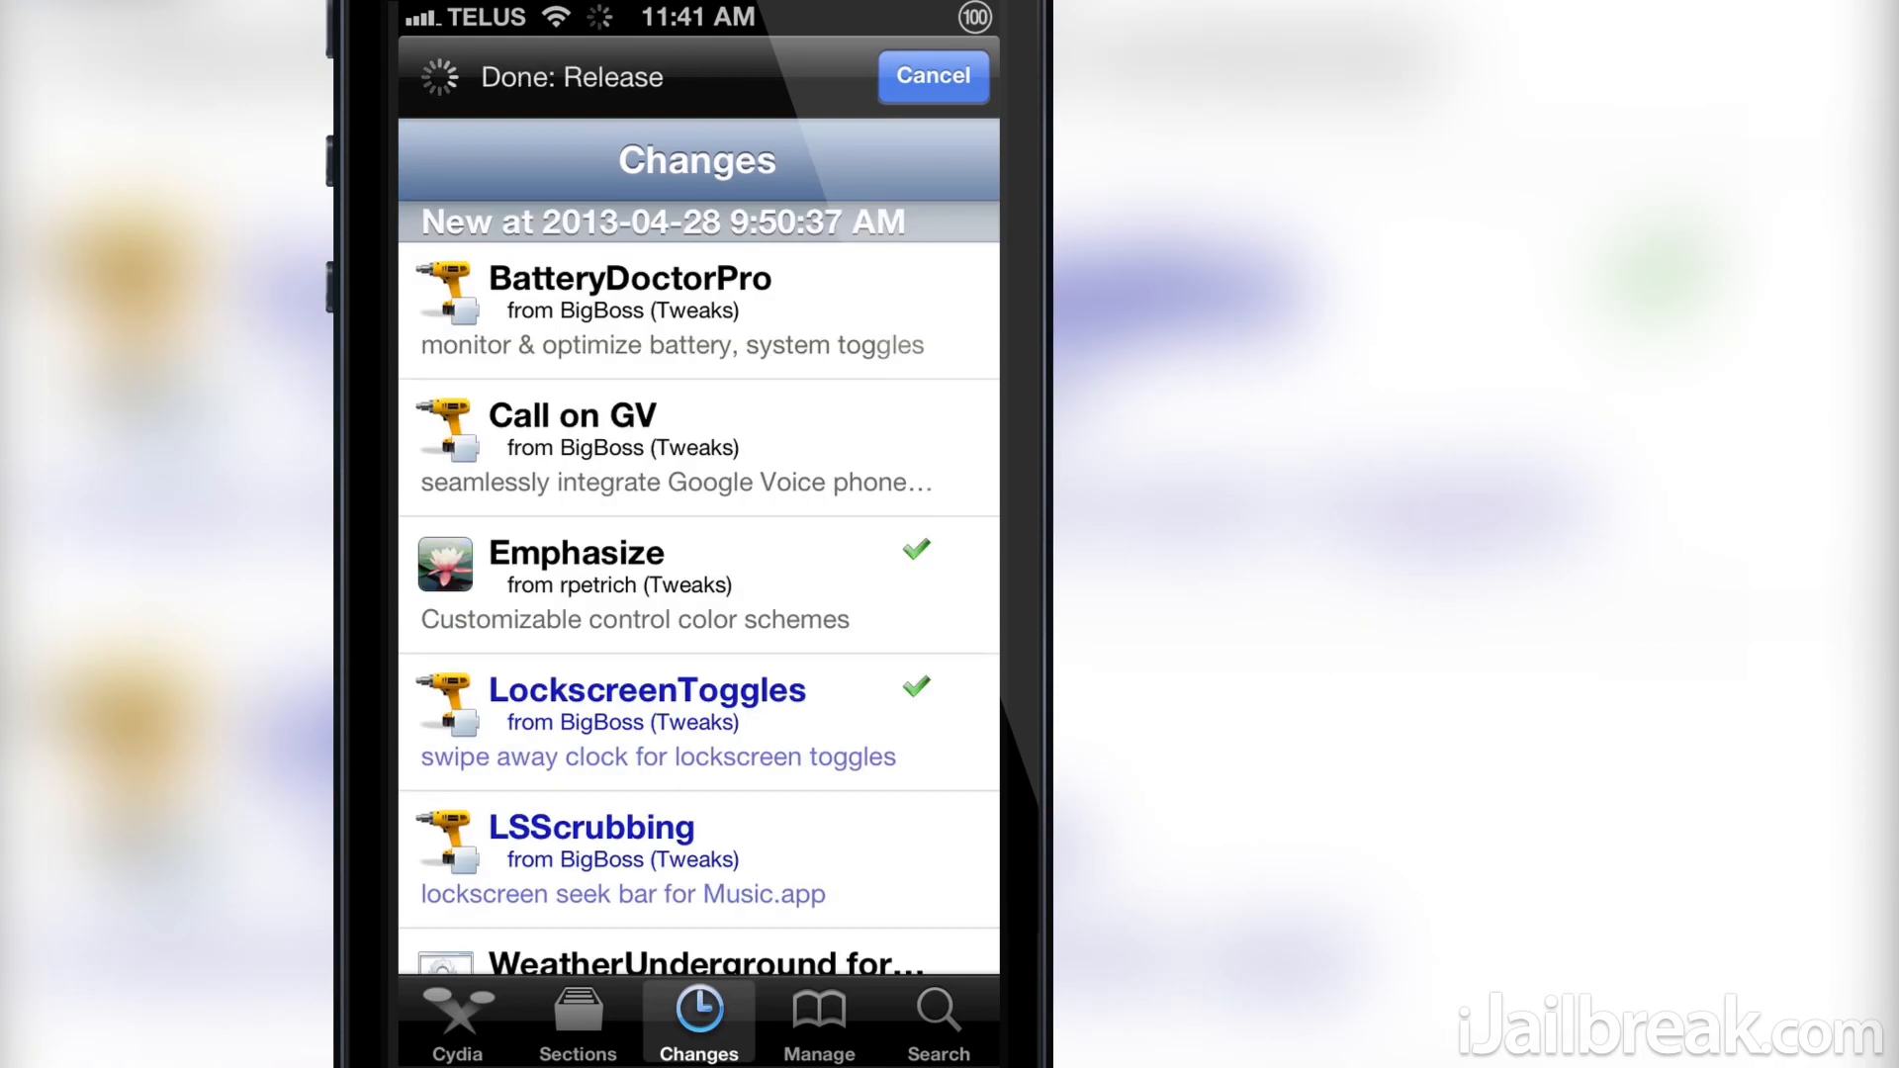
left_click(575, 581)
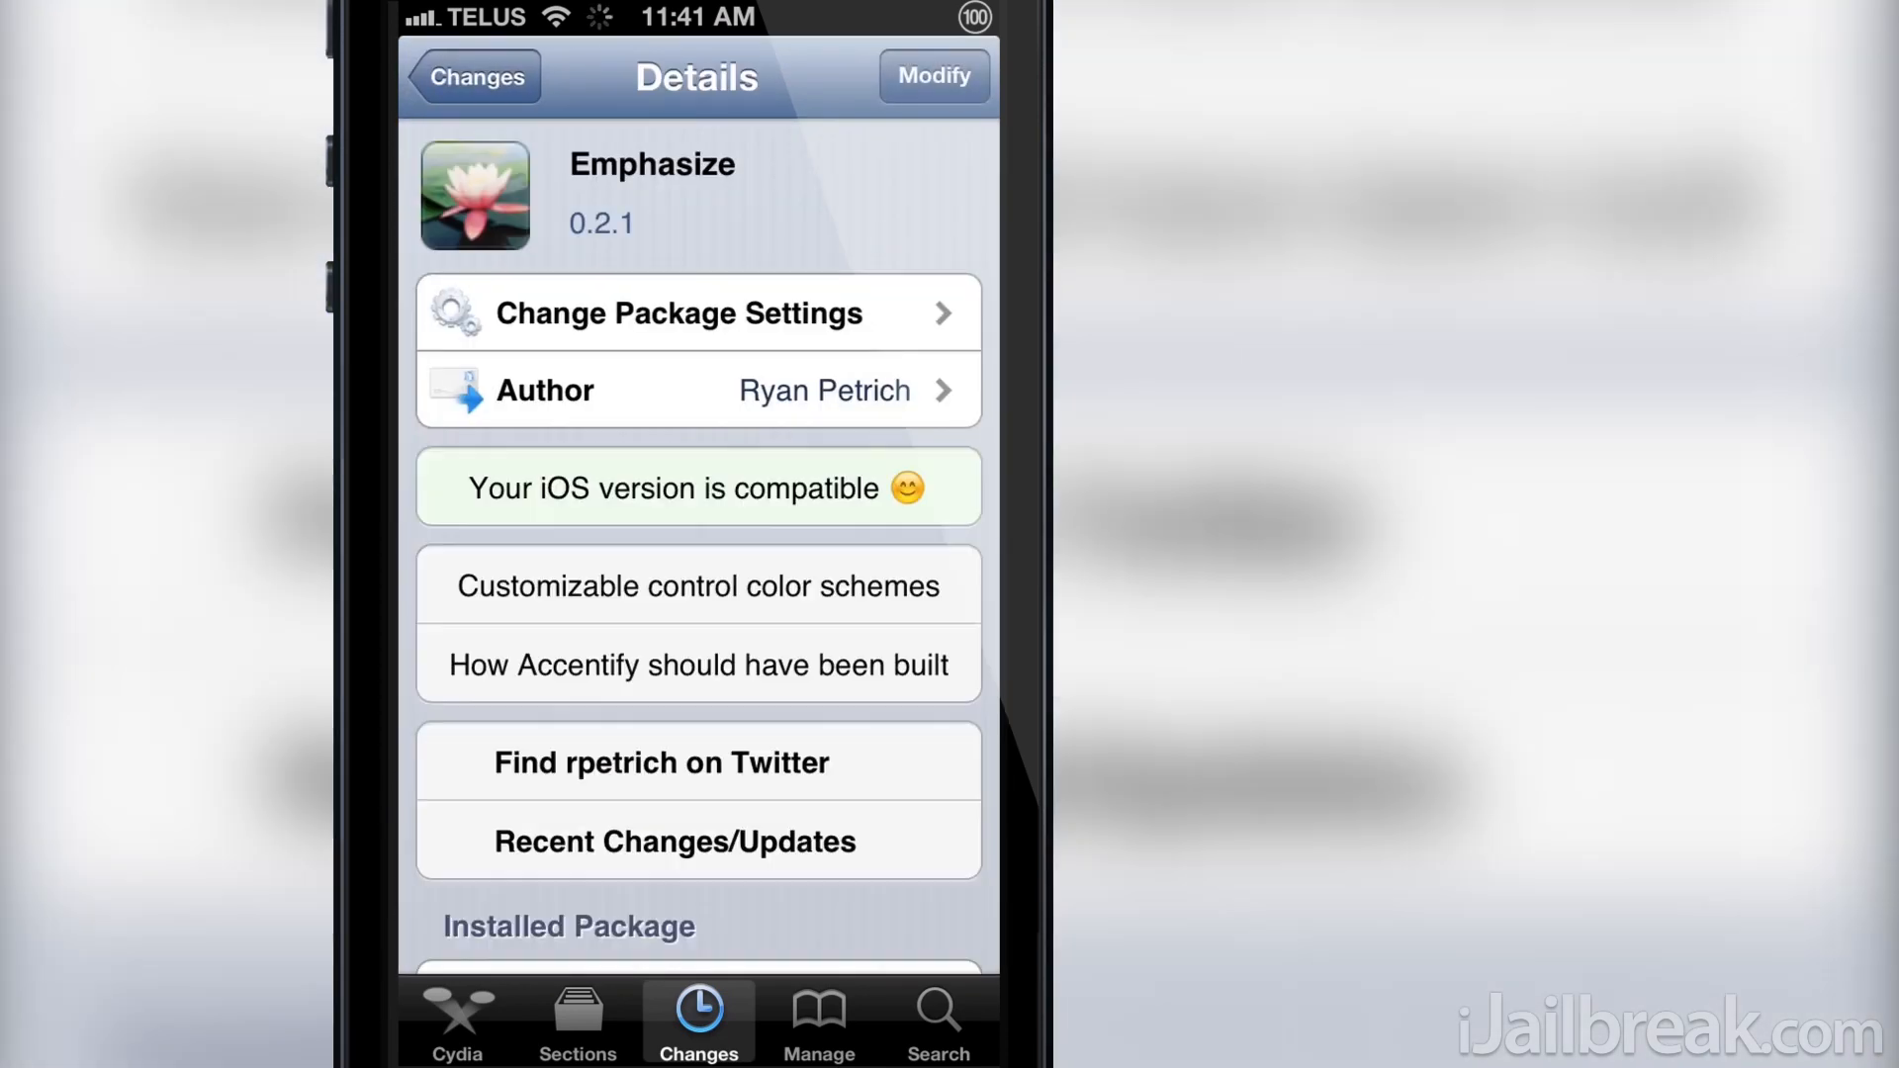